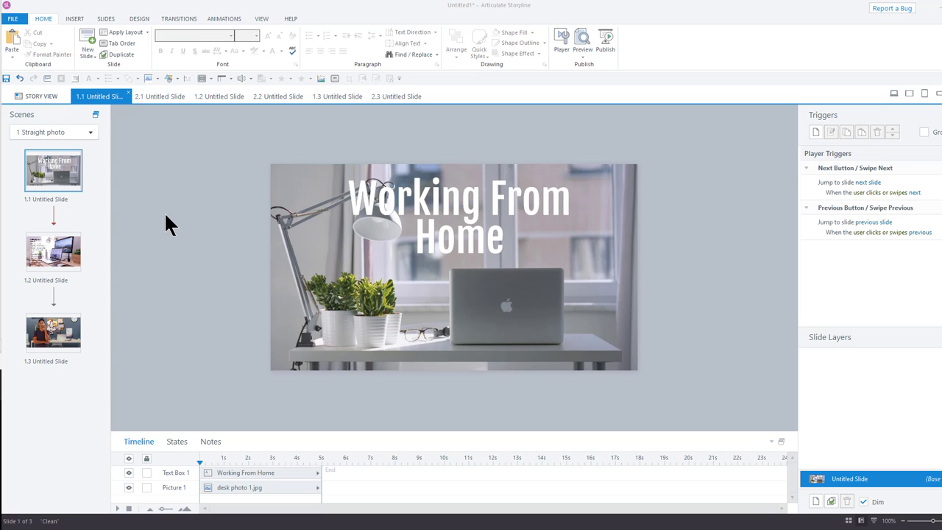
Review original slides 1.2 and 1.3, then adjusted slides 2.1, 2.2 and 2.3
left_click(53, 252)
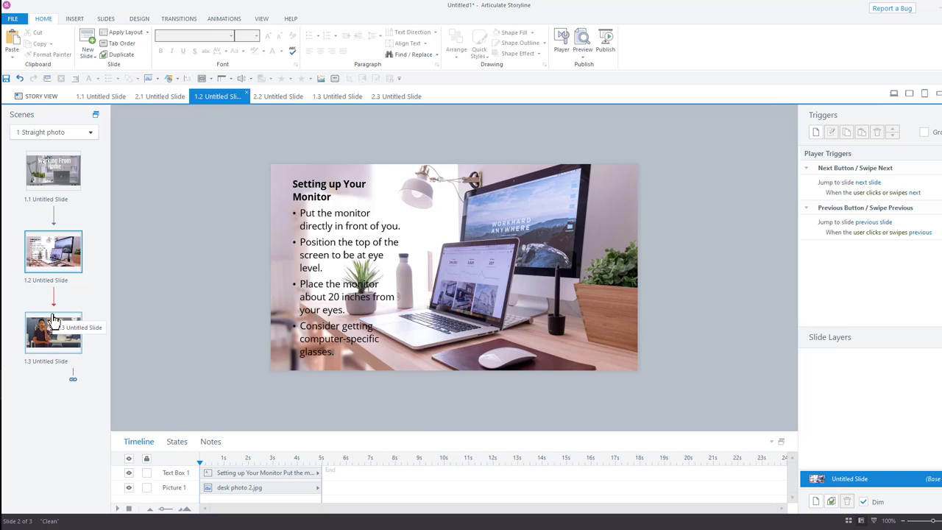
left_click(53, 332)
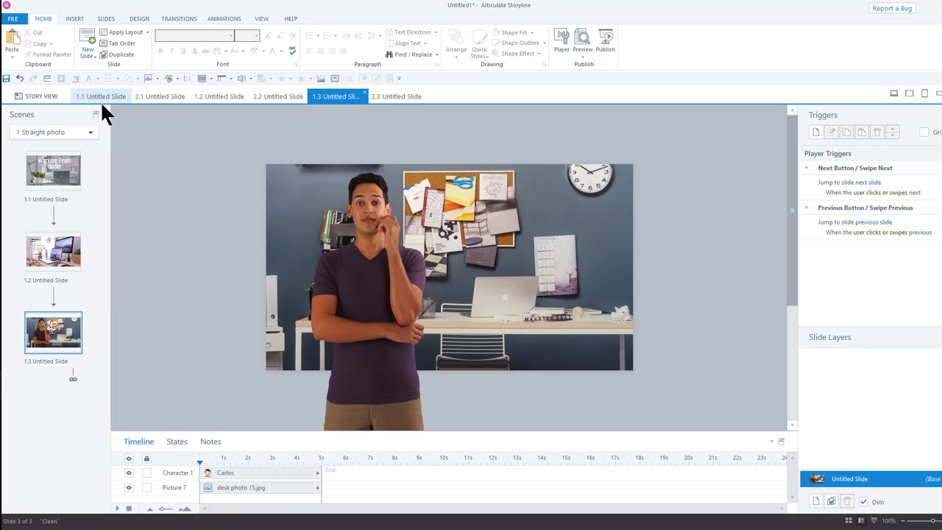
left_click(160, 96)
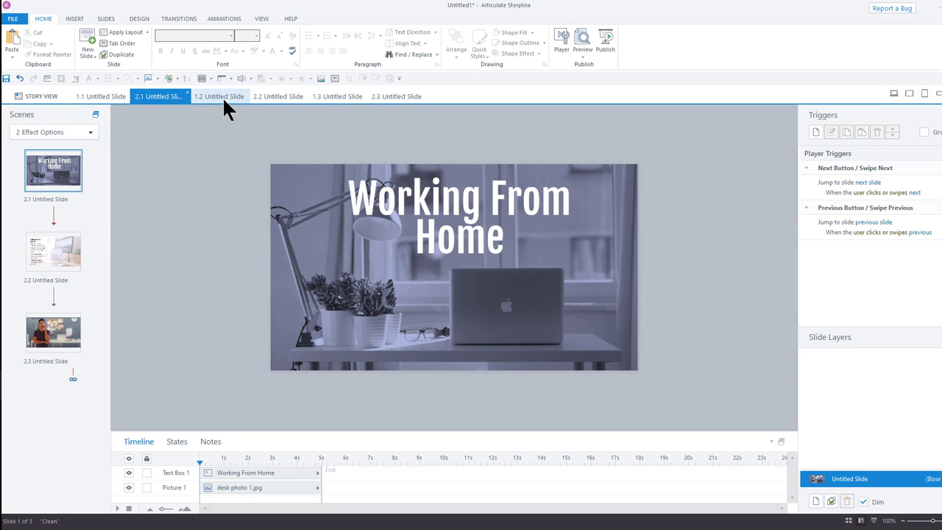
left_click(278, 95)
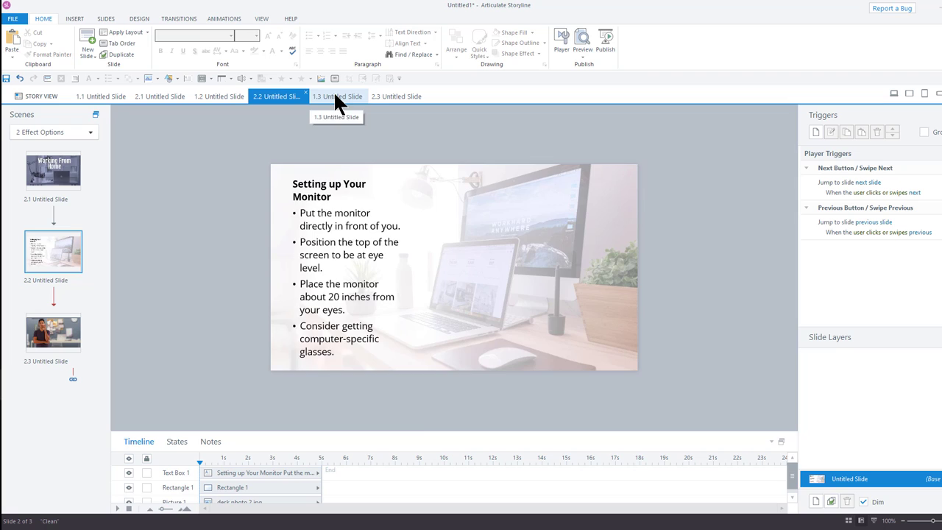
left_click(396, 96)
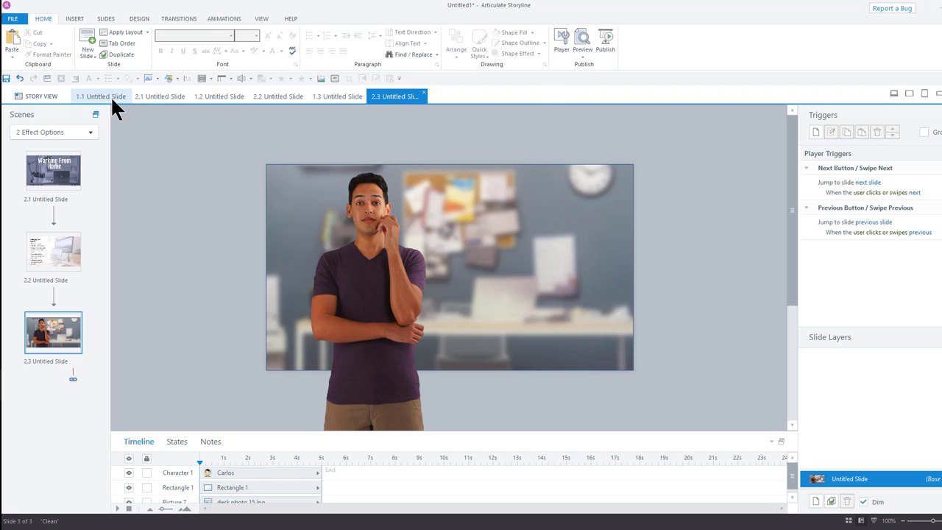
Recolor slide 1.1's desk photo with a dark blue theme-colour tint
left_click(101, 96)
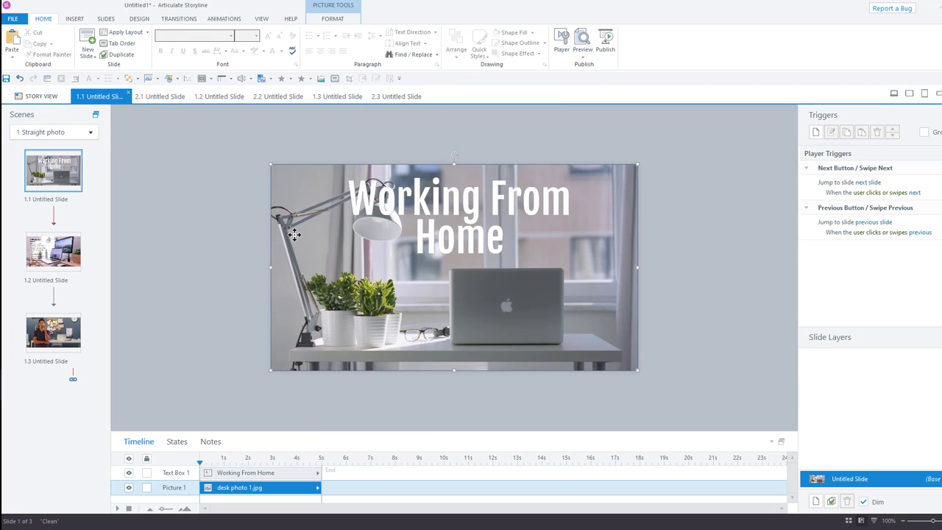
left_click(332, 19)
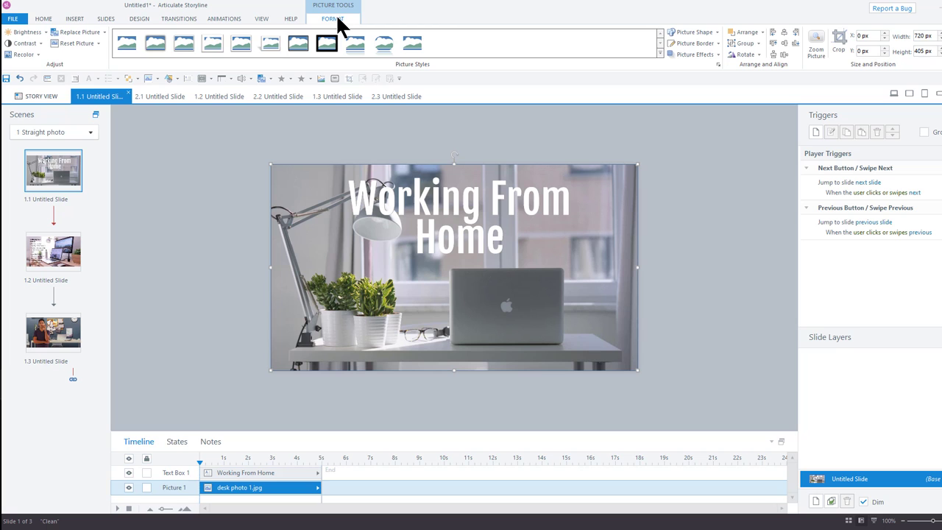
left_click(22, 54)
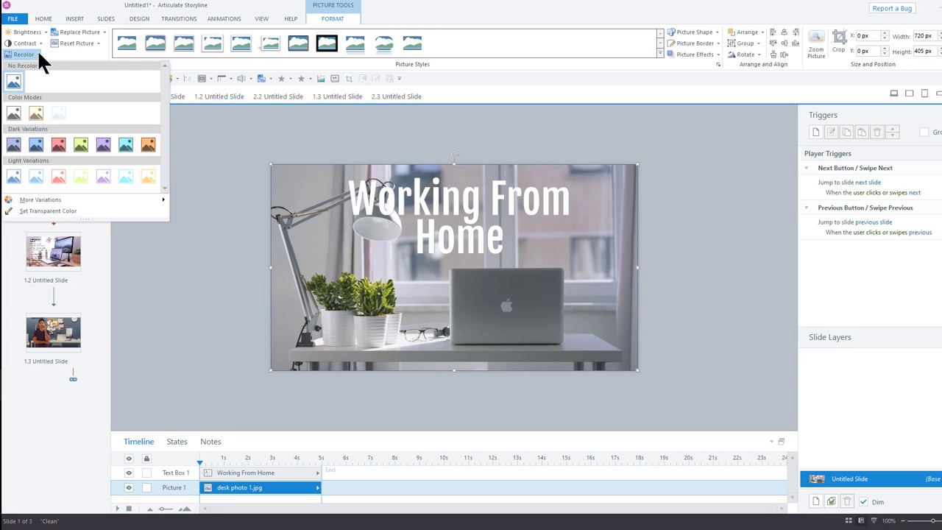
left_click(39, 200)
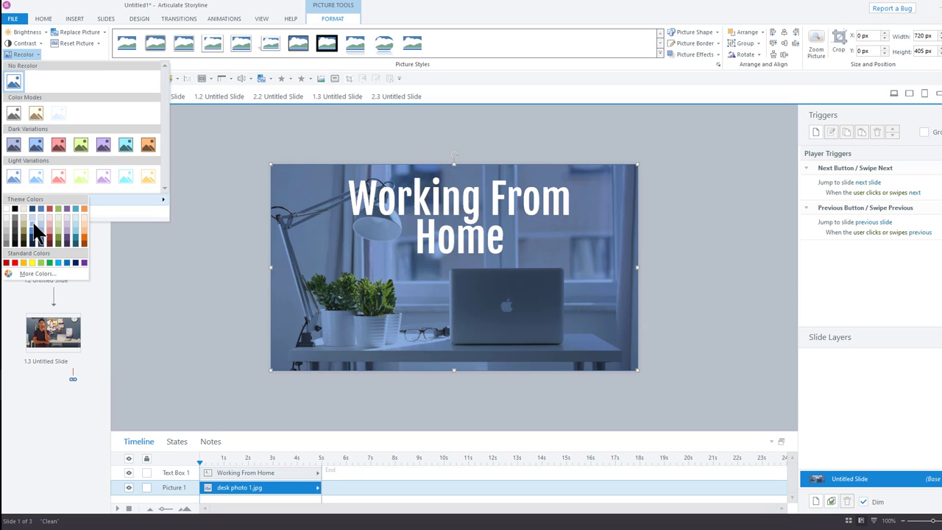
left_click(184, 245)
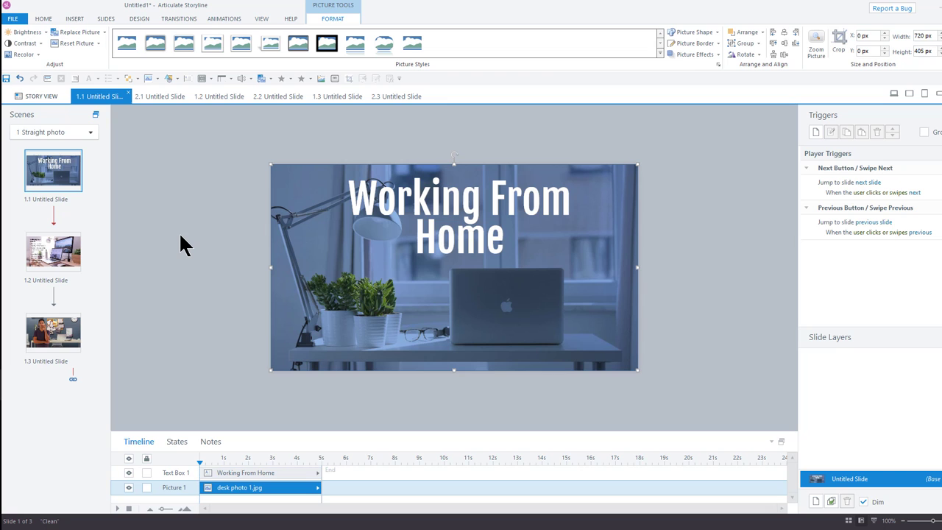
mouse_move(78, 261)
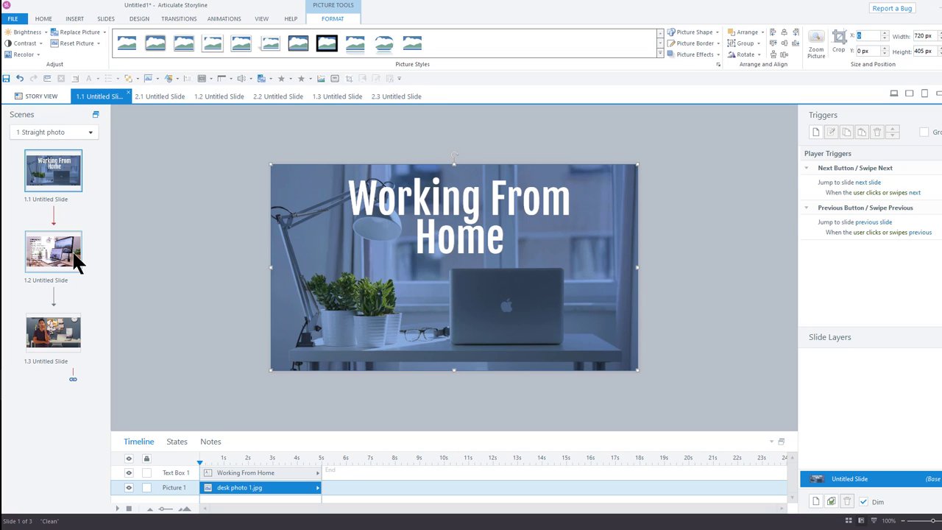
Cover slide 1.2's photo with a rectangle filled white at 30% transparency
left_click(53, 251)
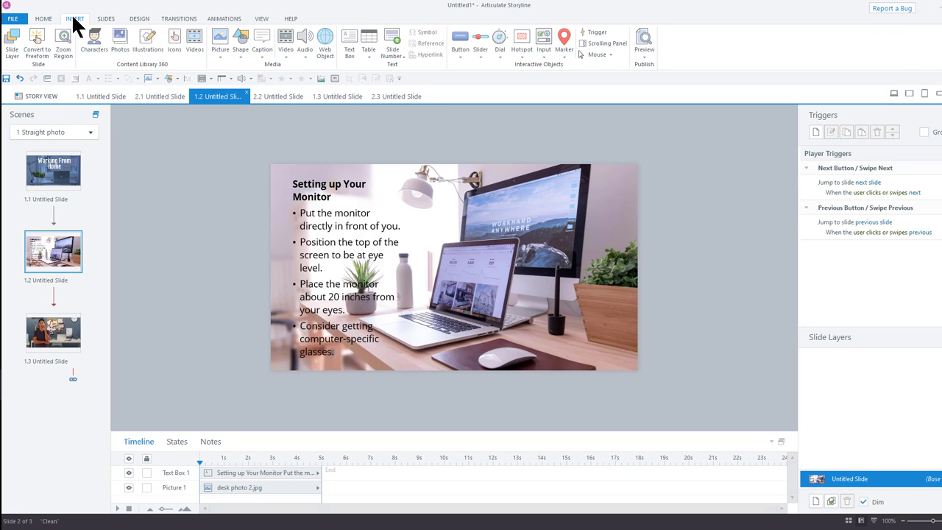
left_click(241, 41)
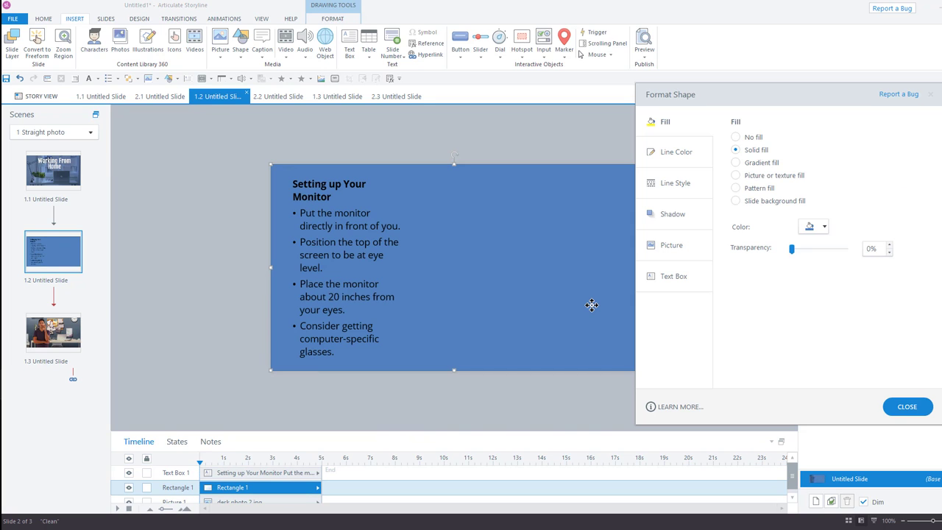
left_click(823, 226)
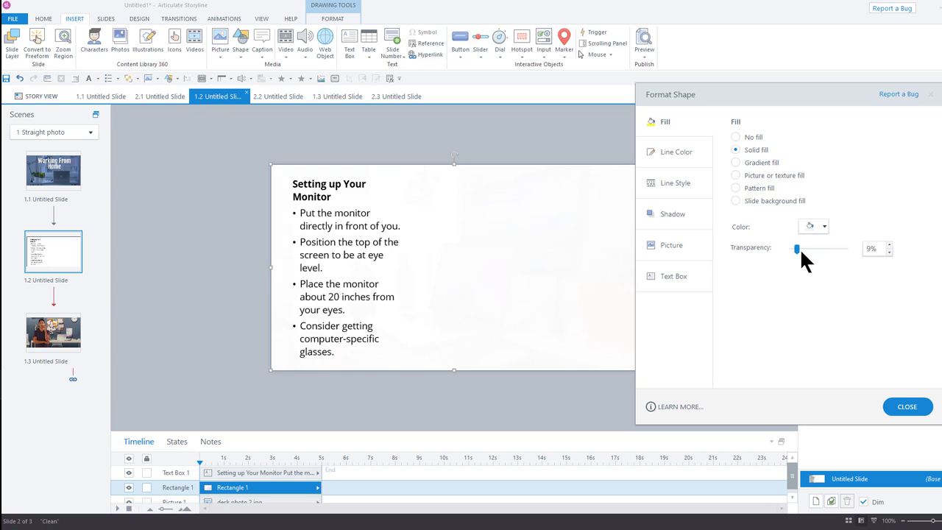
left_click_drag(797, 249, 808, 249)
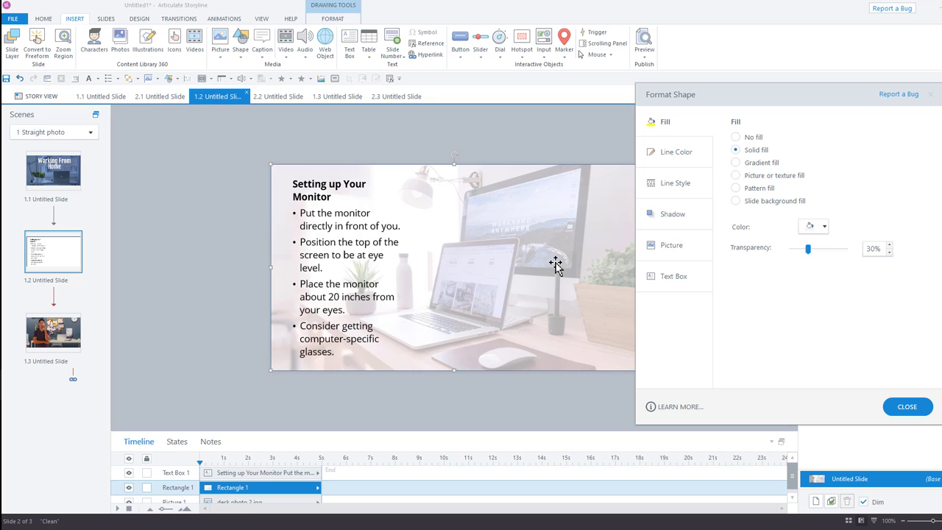
mouse_move(565, 257)
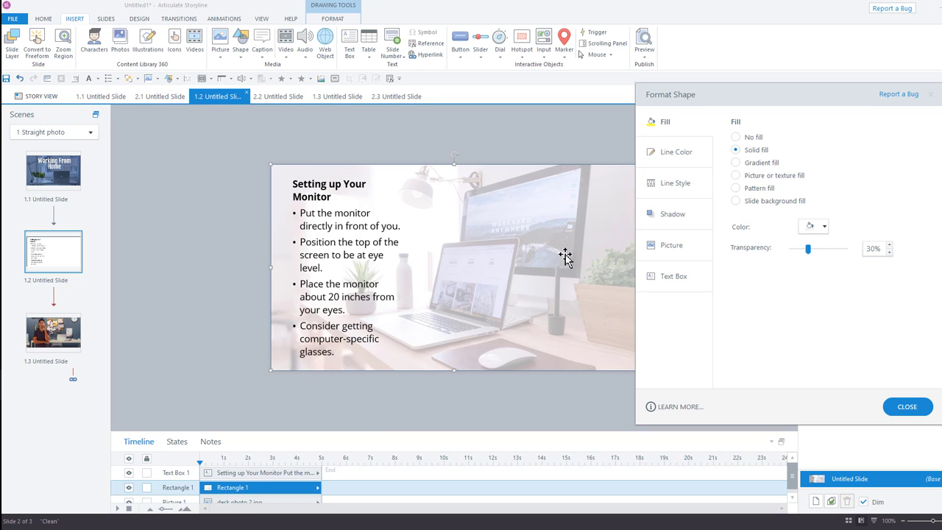
mouse_move(182, 238)
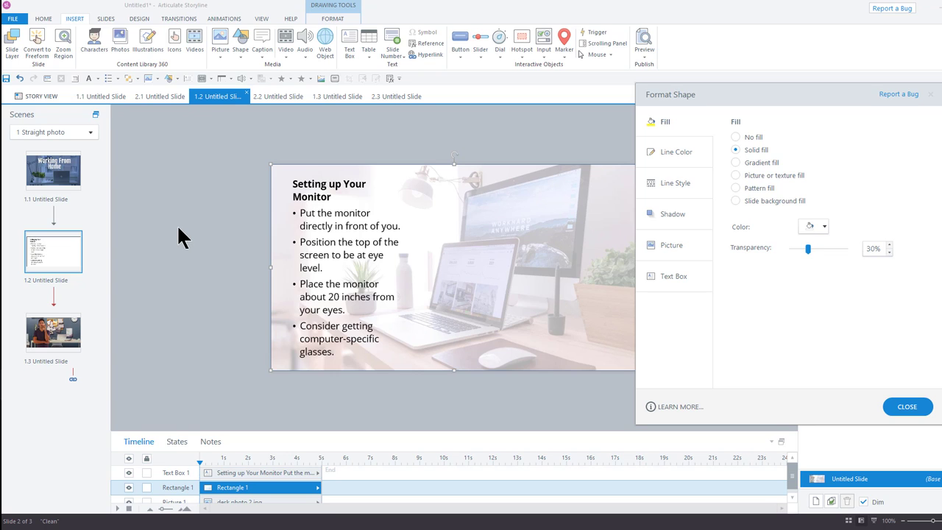
mouse_move(907, 406)
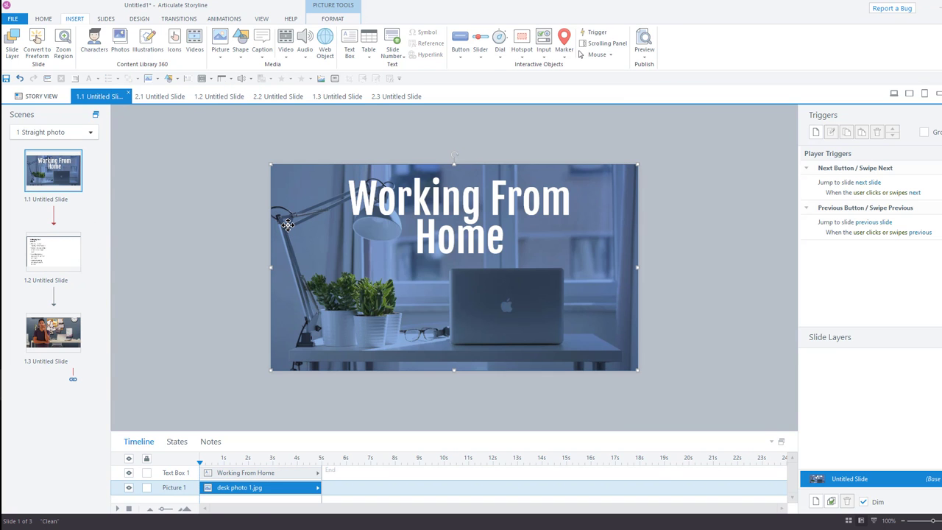
Set a negative brightness on slide 1.1's tinted photo, then go to slide 1.2
left_click(333, 18)
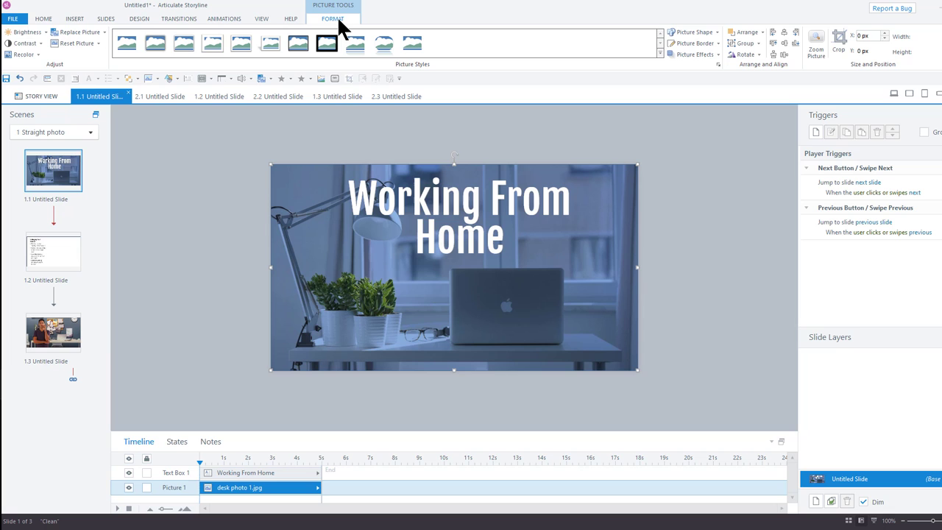
left_click(25, 32)
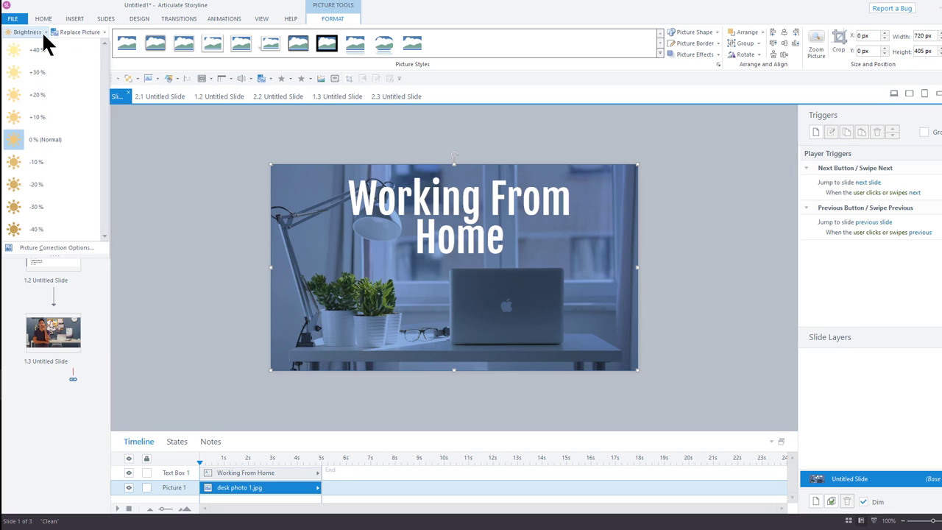
mouse_move(36, 162)
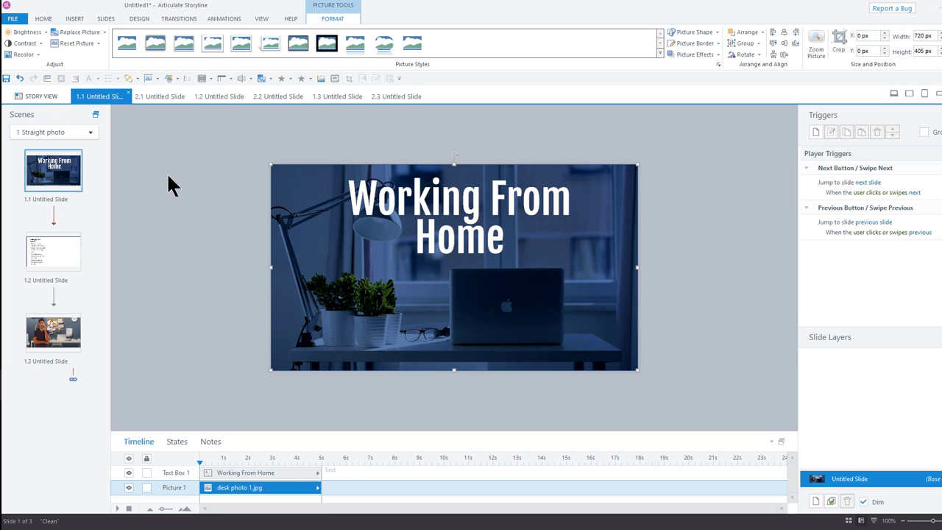
mouse_move(62, 269)
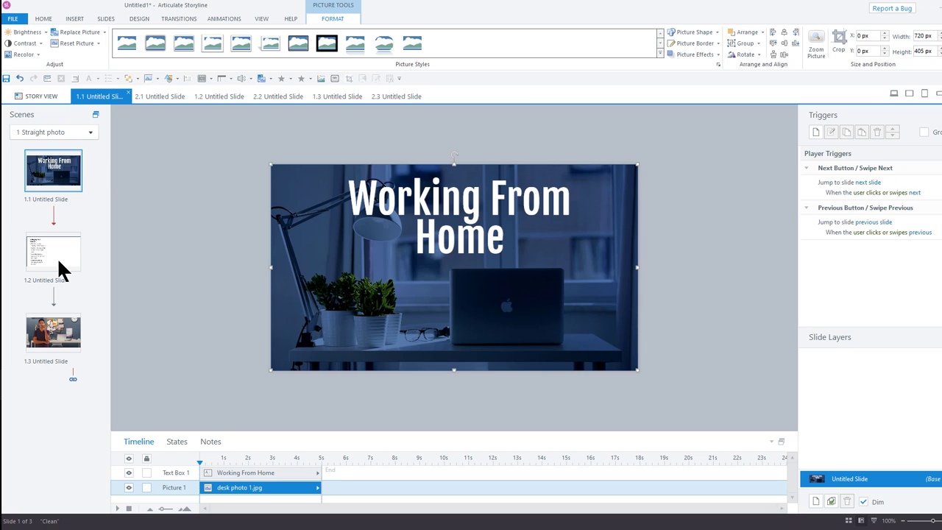
left_click(53, 252)
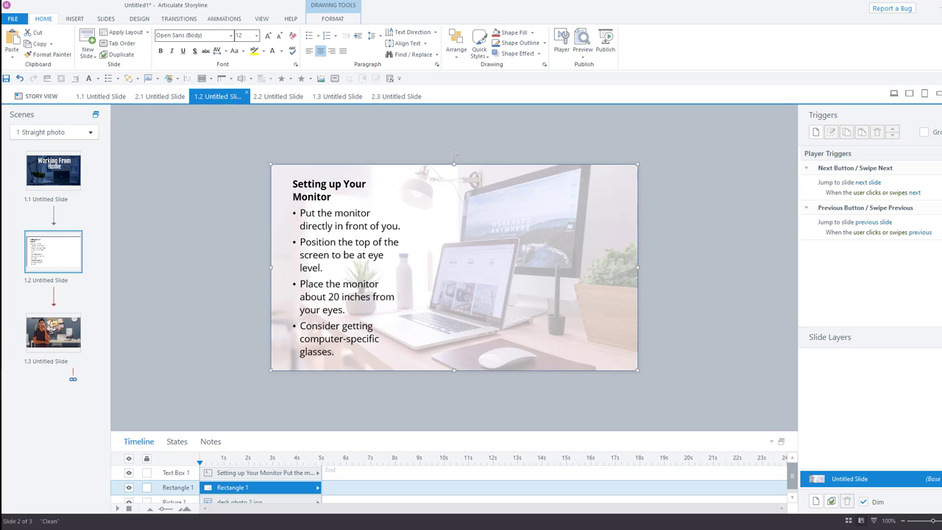
Go to slide 2.3 with the character before the blurred office photo
left_click(396, 95)
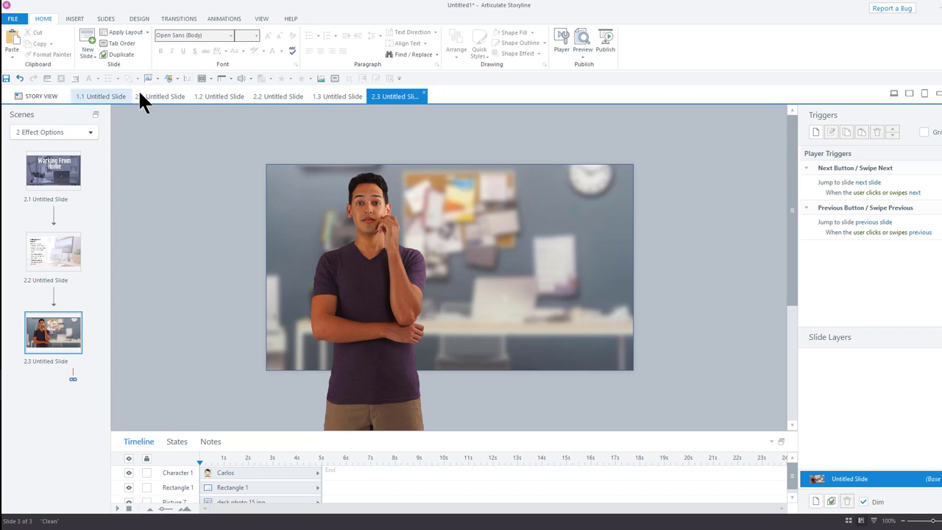
Show slide 1.3's office photo 15.jpg in the media library and pick an editing app
left_click(337, 96)
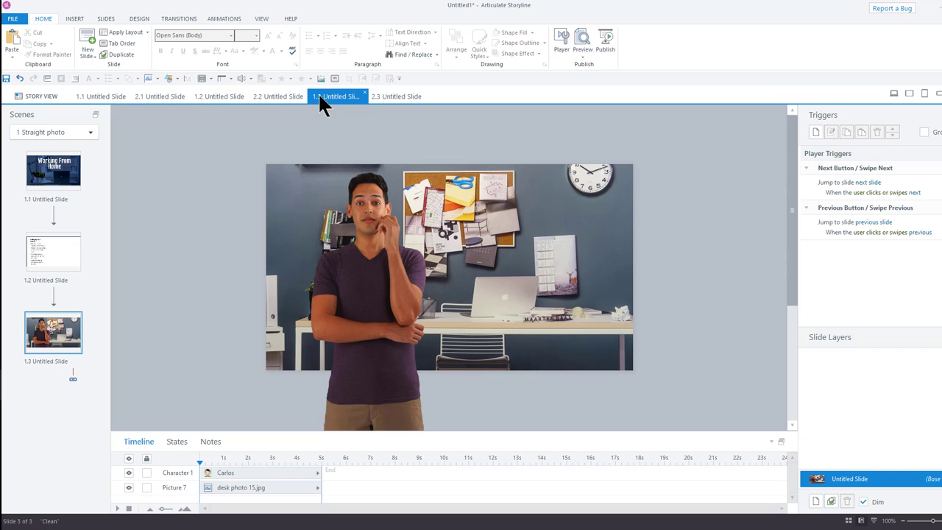
left_click(449, 265)
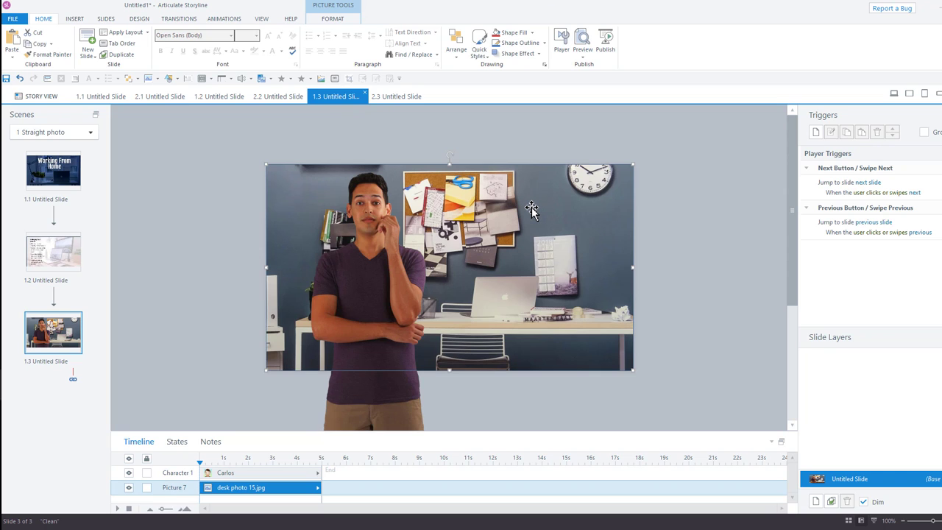
left_click(261, 18)
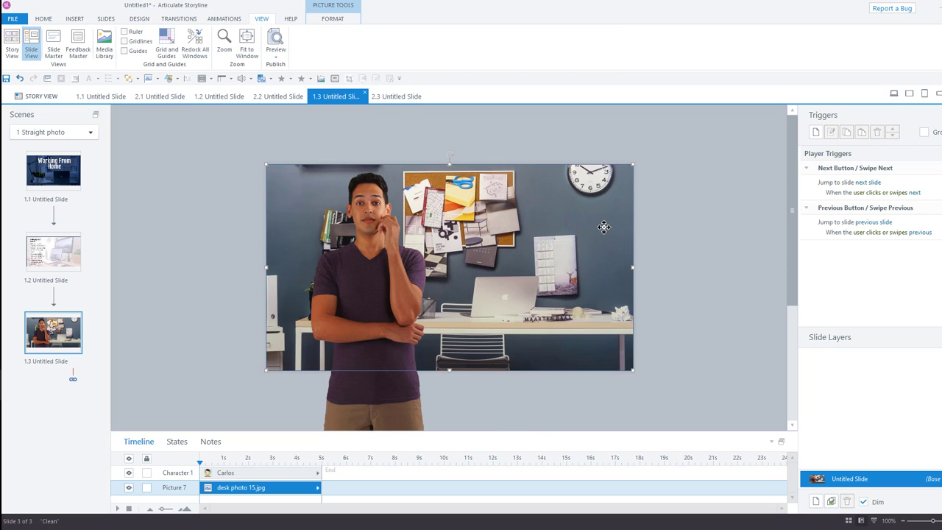
right_click(604, 226)
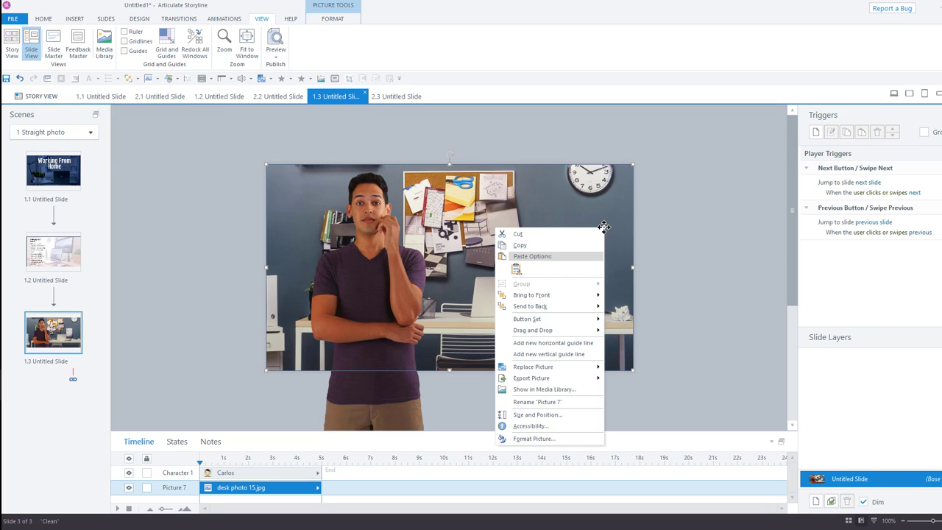
mouse_move(548, 389)
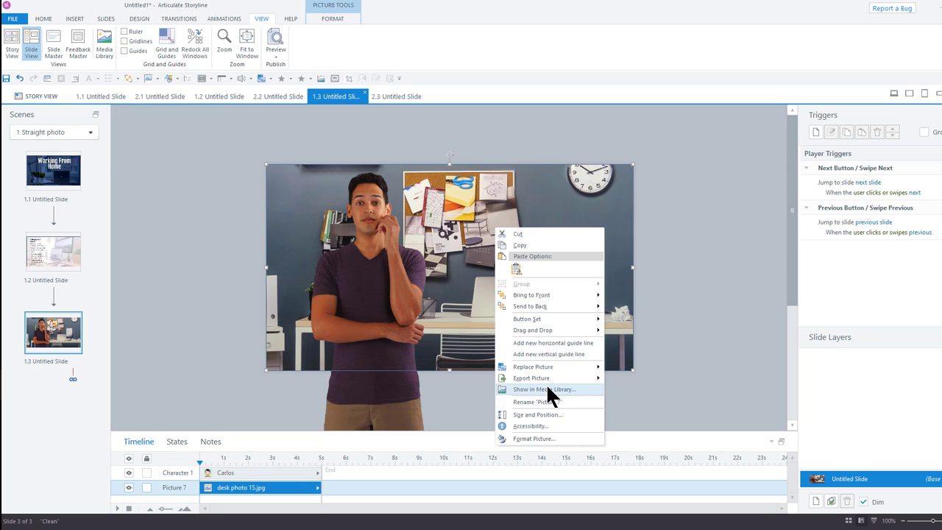
left_click(545, 389)
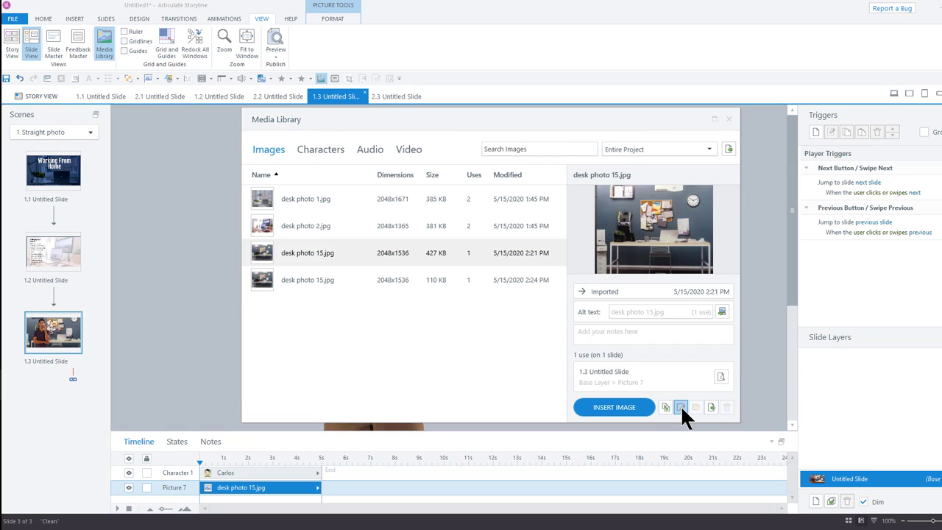
left_click(681, 407)
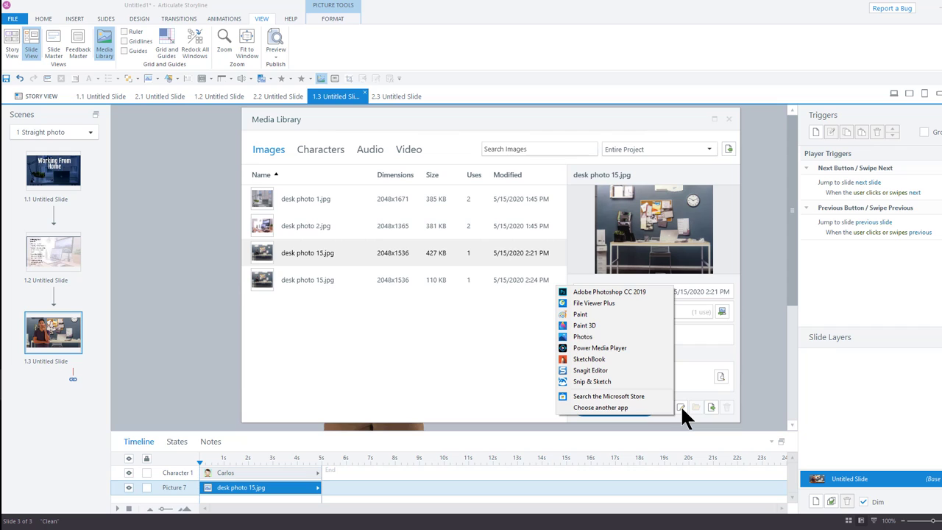
mouse_move(614, 291)
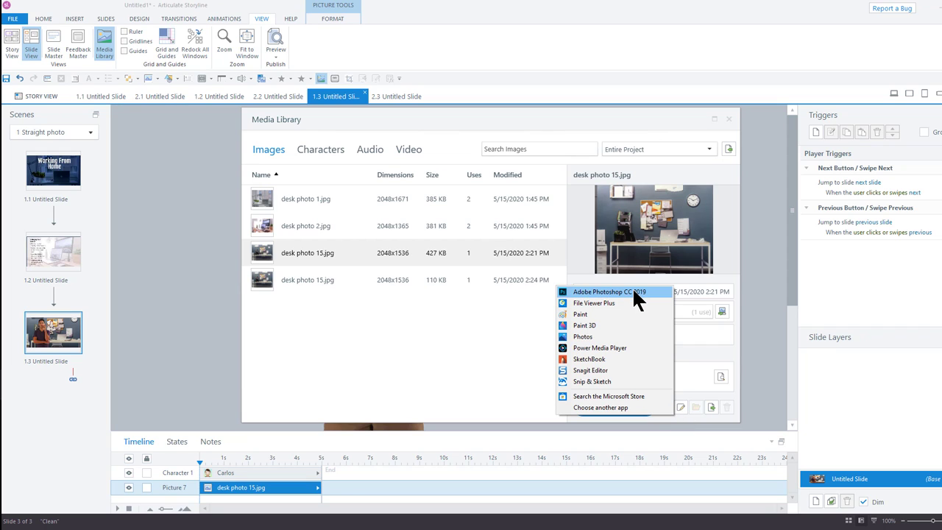
mouse_move(611, 370)
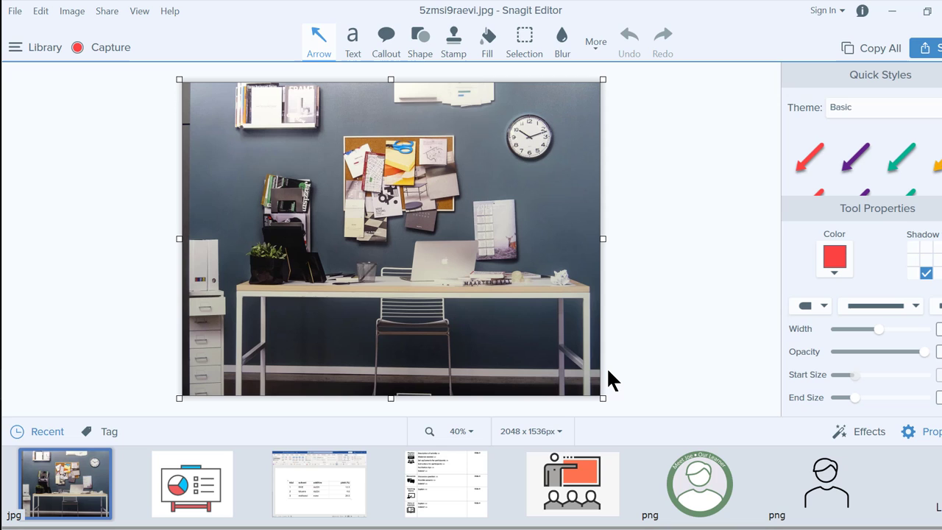
mouse_move(600, 13)
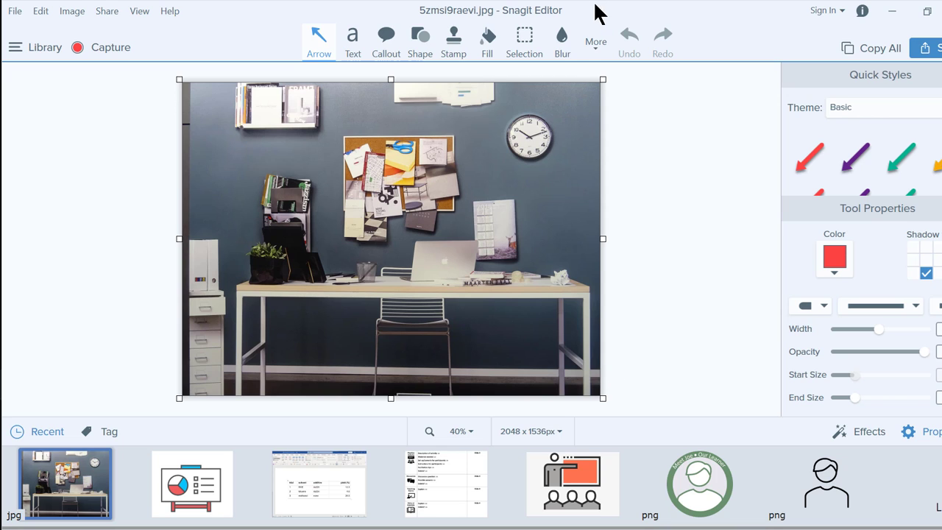
Blur the entire office photo, trying a lighter then a stronger blur style
left_click(562, 40)
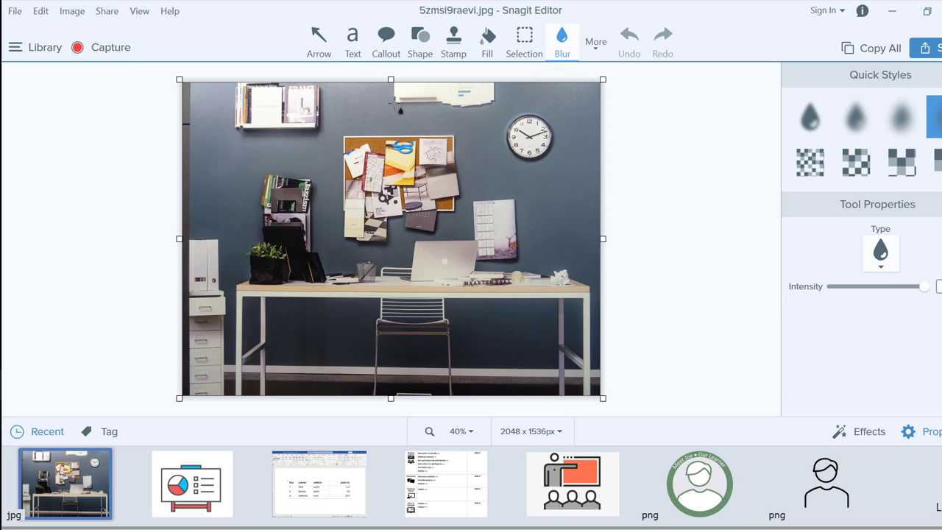
mouse_move(188, 90)
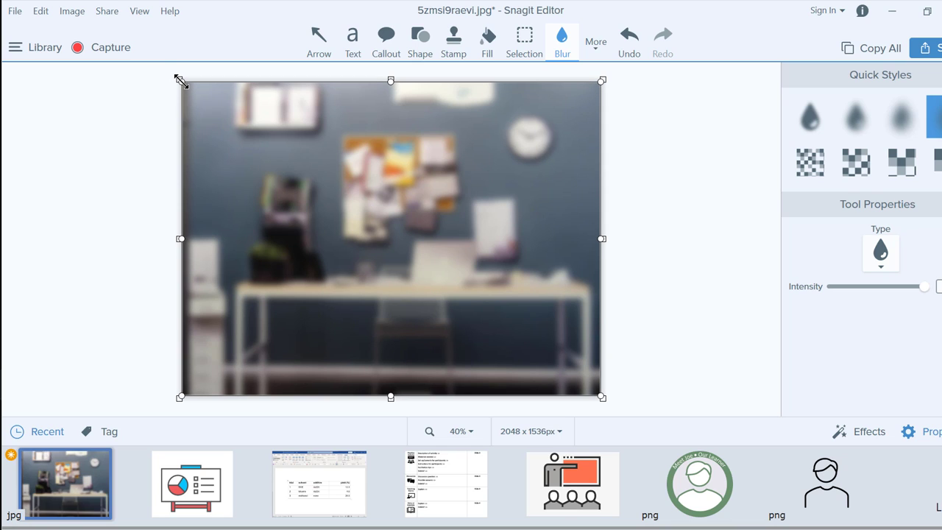
mouse_move(801, 234)
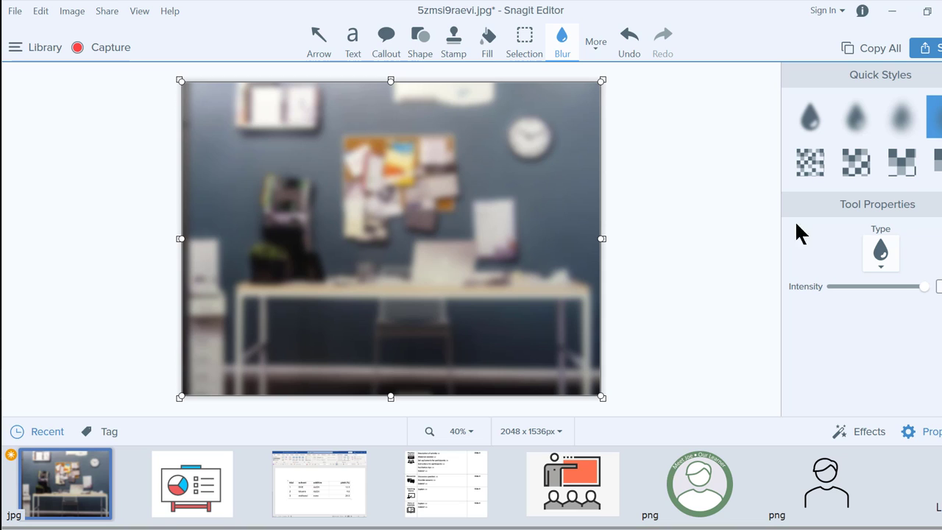
mouse_move(901, 118)
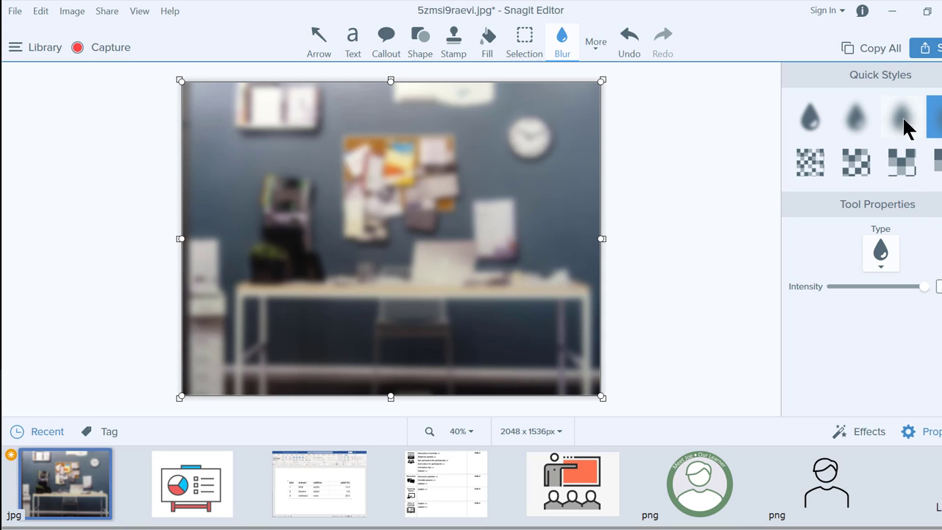
left_click(856, 117)
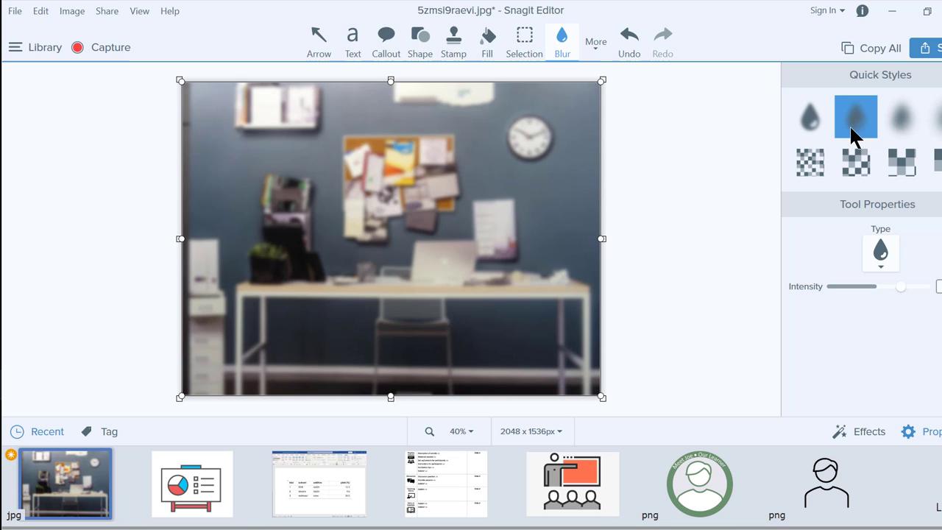
left_click(901, 116)
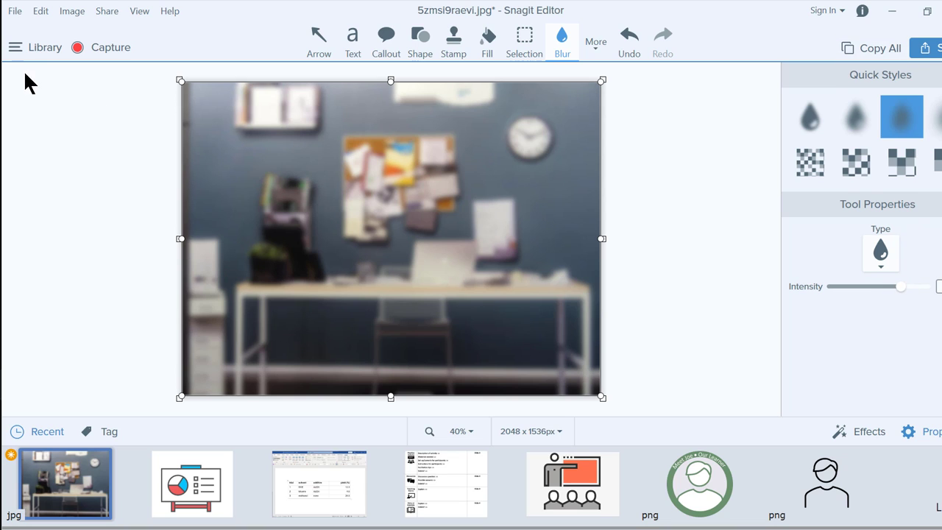
left_click(14, 10)
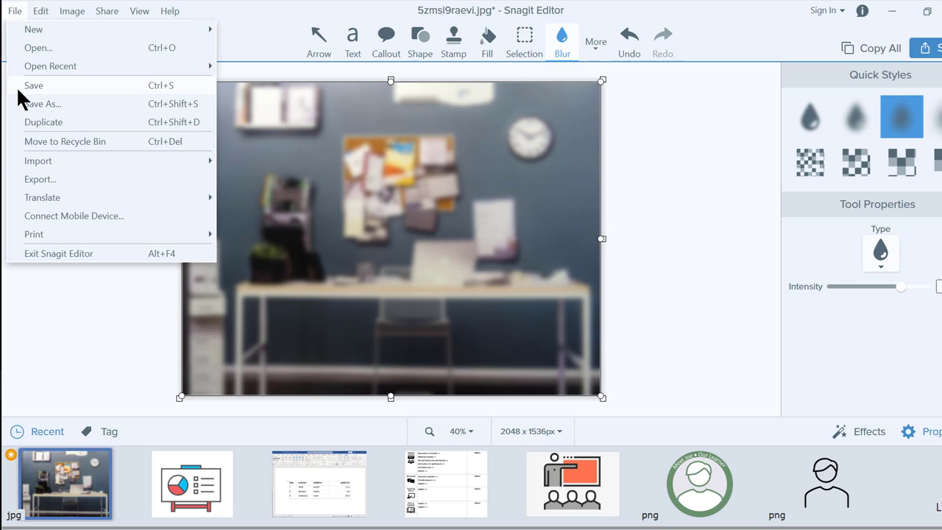
Save the blurred photo in Snagit and close Storyline's media library
left_click(14, 10)
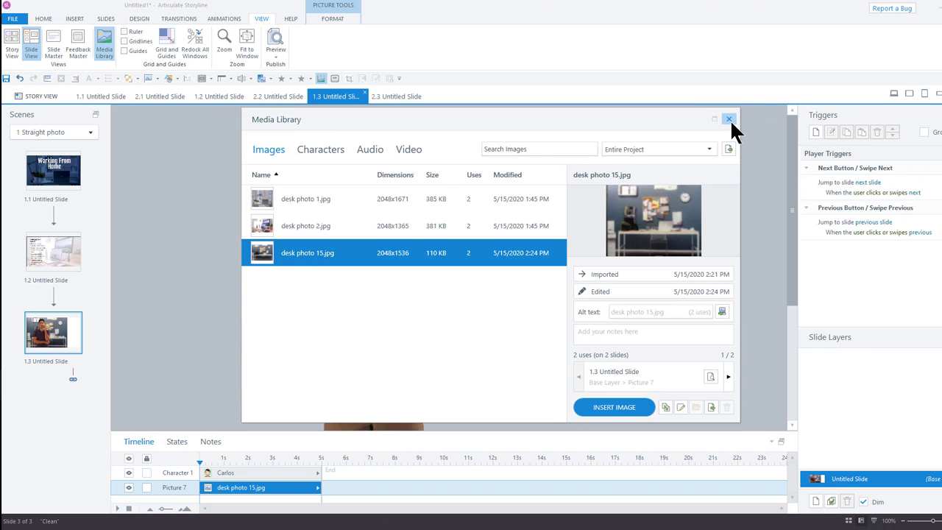
left_click(729, 119)
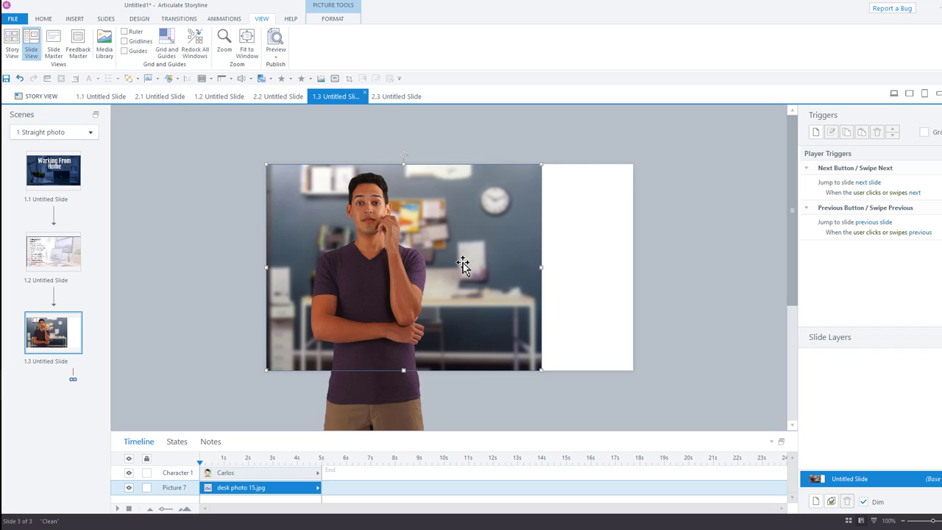
right_click(462, 263)
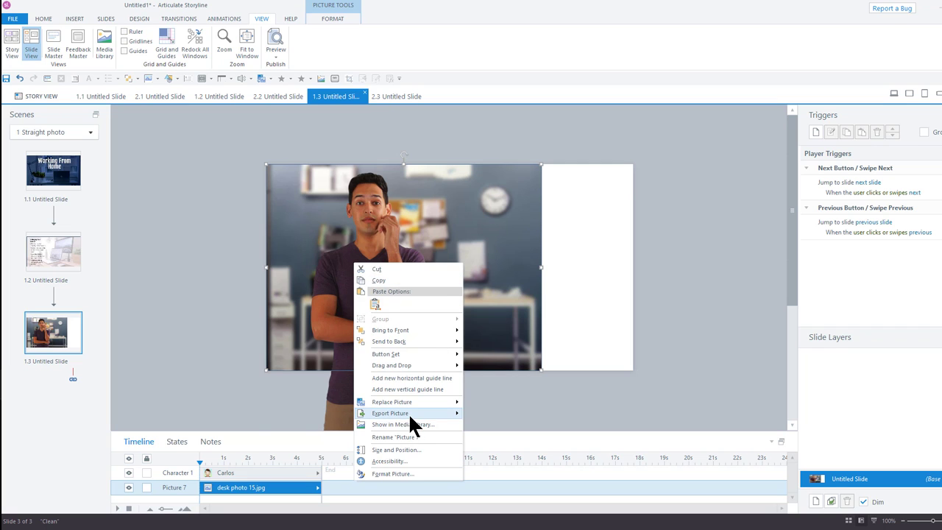
mouse_move(391, 413)
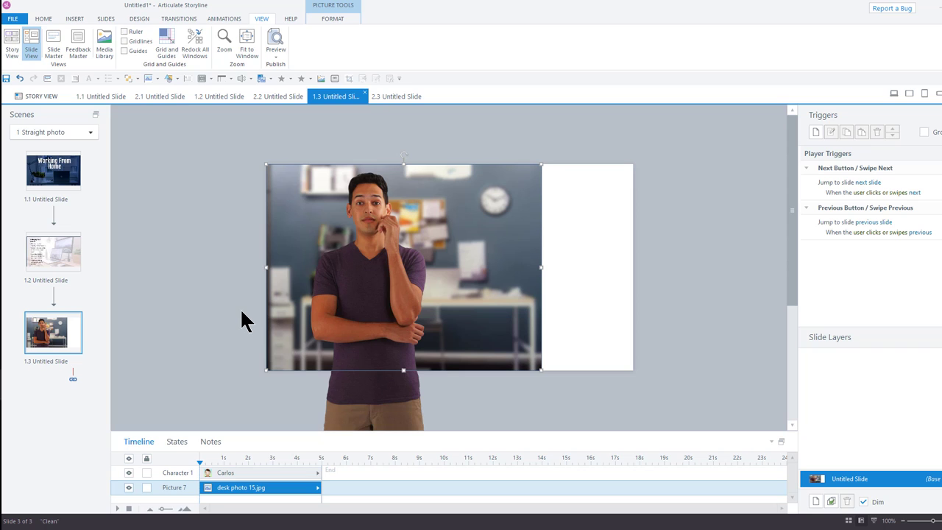
mouse_move(251, 324)
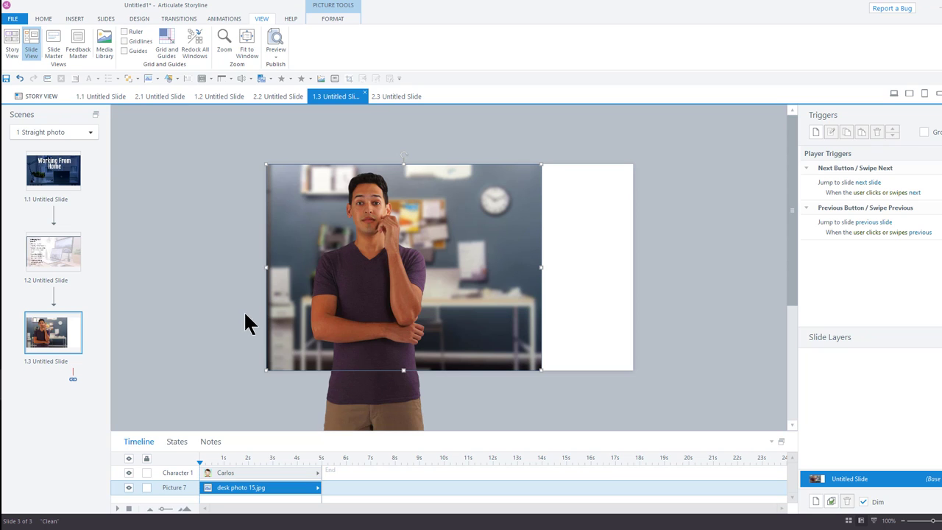
mouse_move(513, 228)
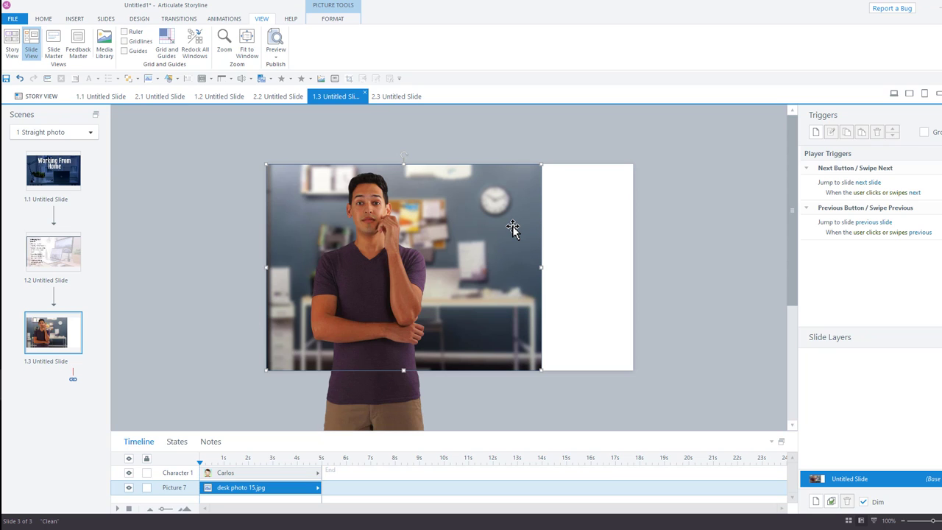
right_click(513, 227)
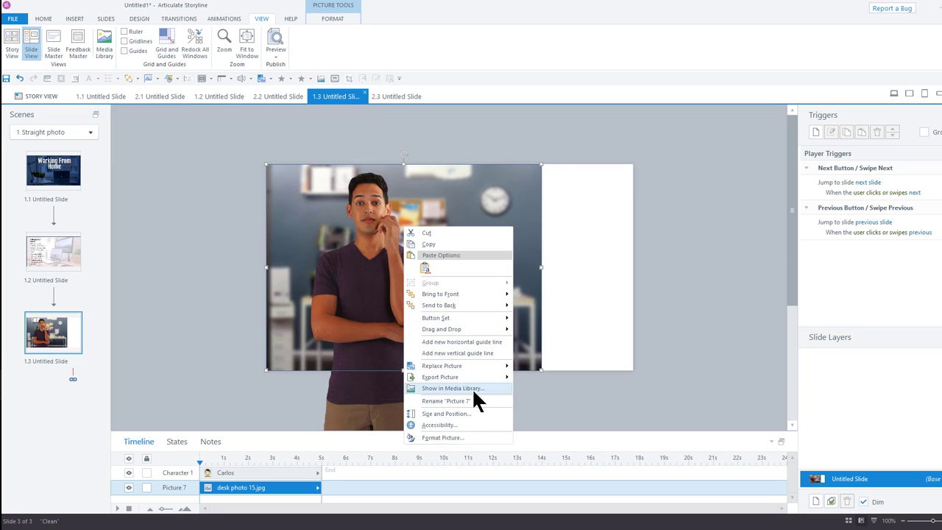
left_click(453, 388)
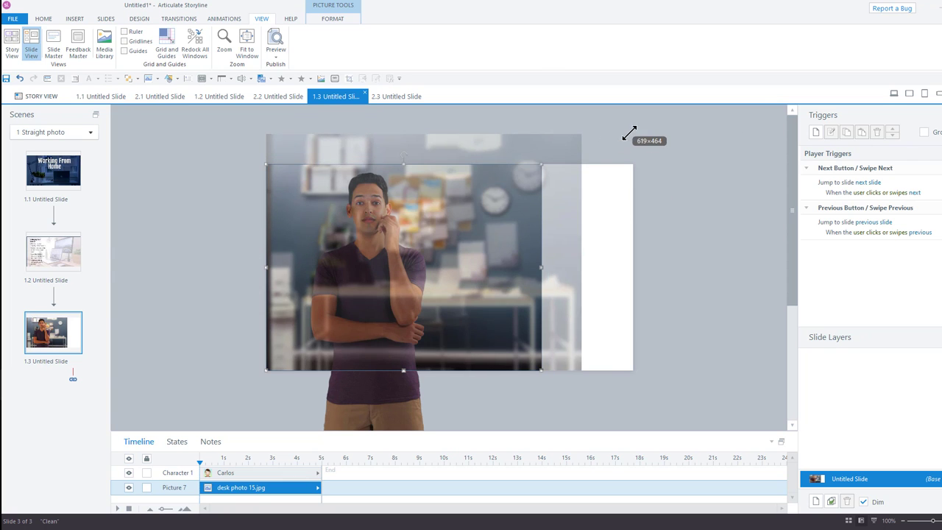
Enlarge slide 1.3's office photo past the edges and crop it to the slide bounds
left_click_drag(541, 370, 633, 388)
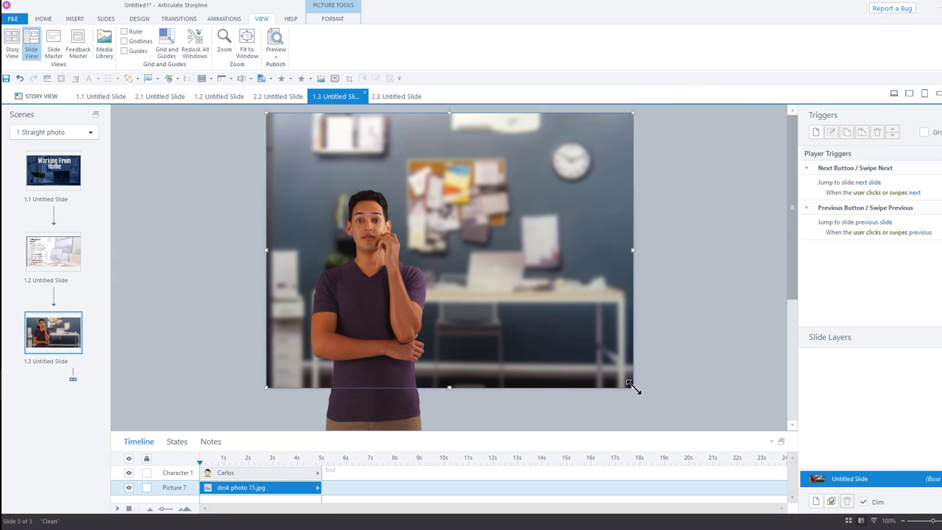
left_click(332, 18)
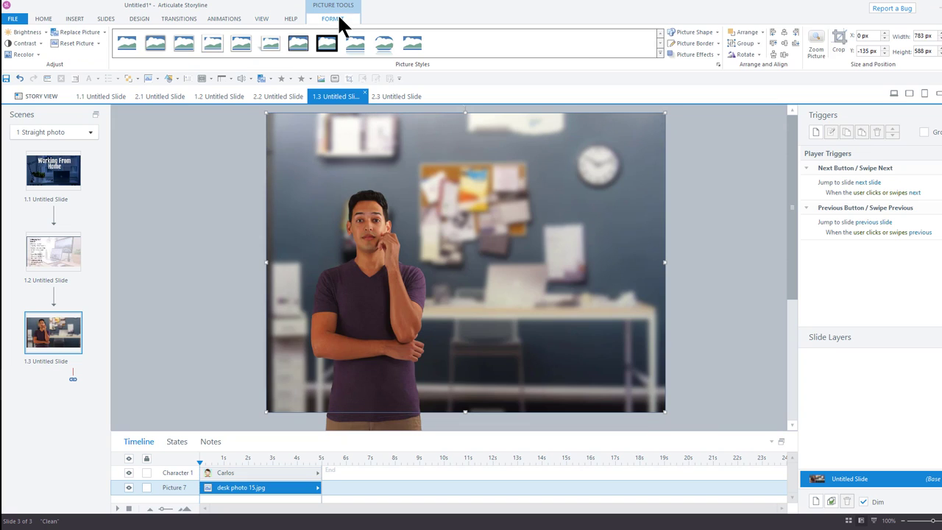
left_click(839, 44)
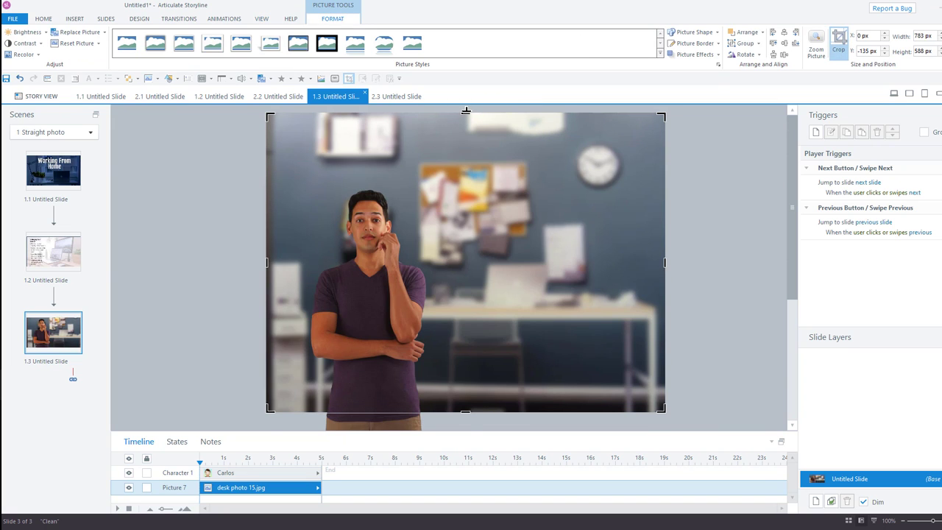
left_click_drag(465, 110, 466, 177)
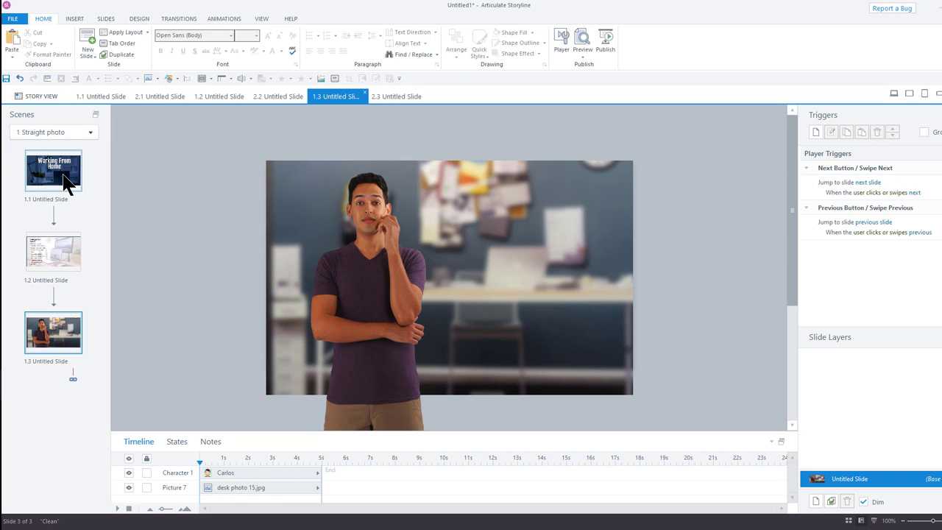
Glance at slide 1.1, then reopen slide 1.2
left_click(53, 170)
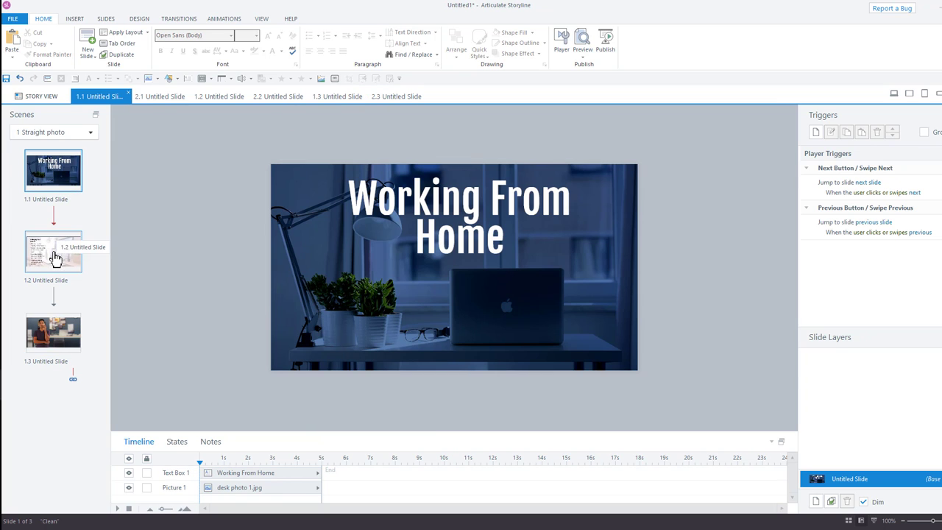
left_click(53, 251)
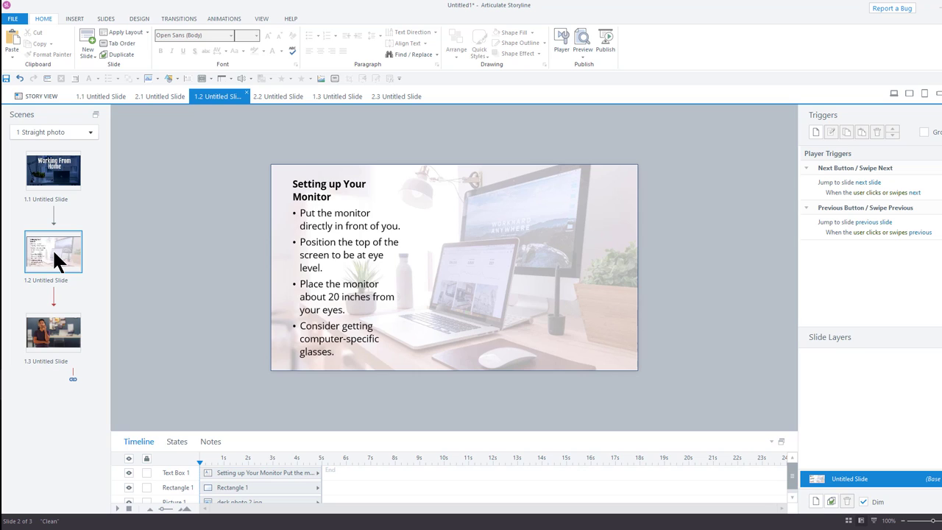